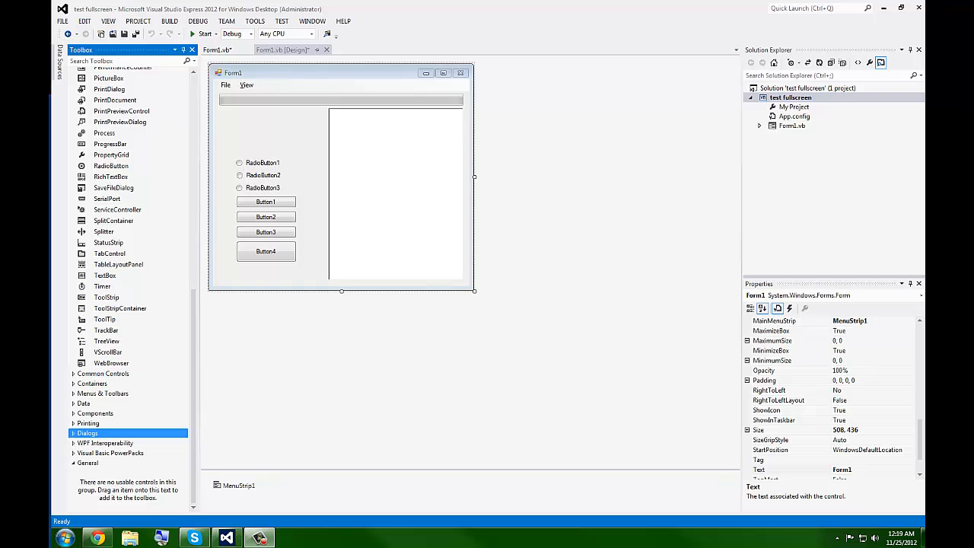
mouse_move(170, 253)
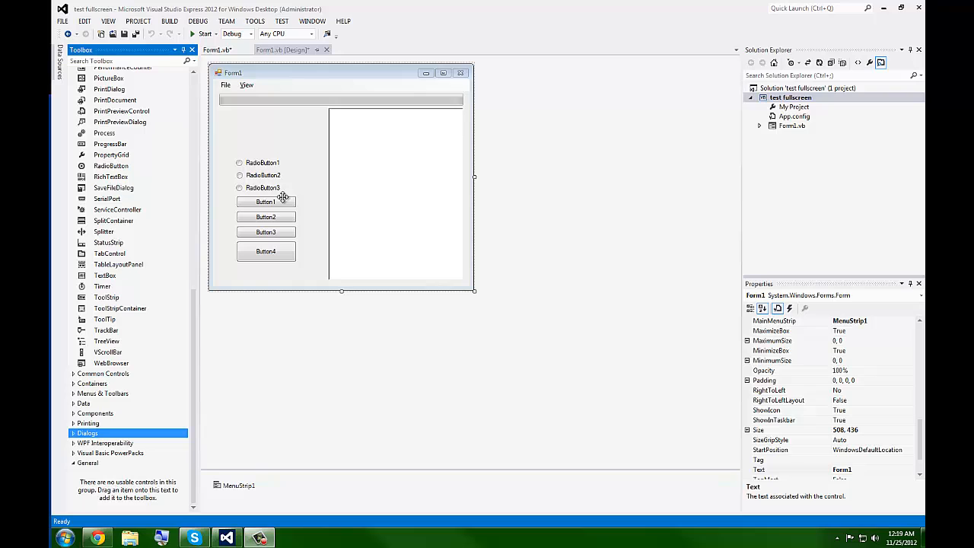
mouse_move(314, 95)
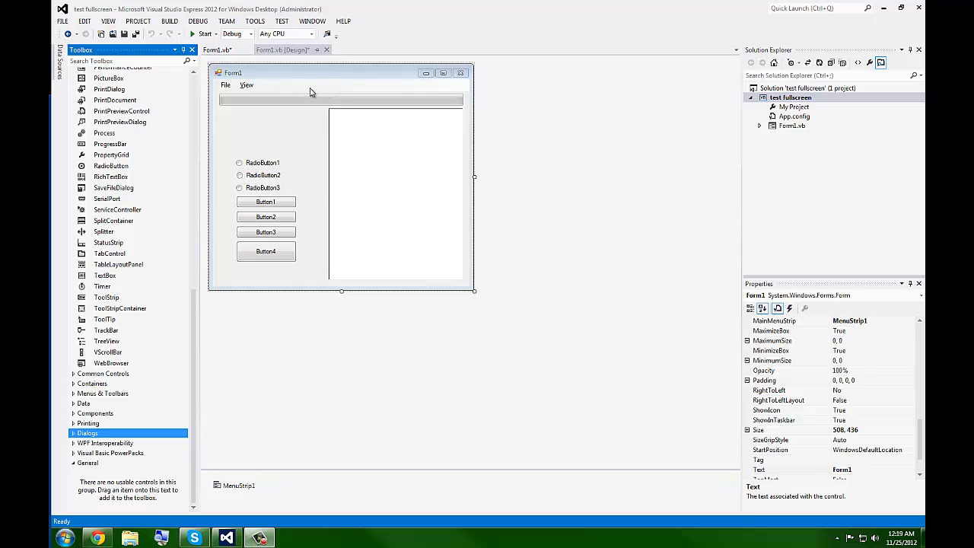
Select the Fullscreen item under the form's View menu to show its ShortcutKeys F11 property.
click(246, 85)
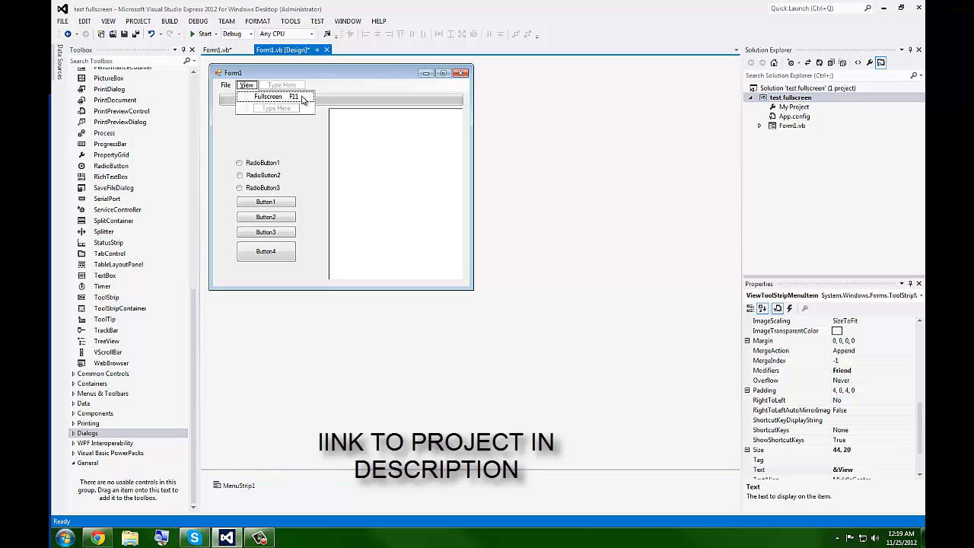
click(268, 98)
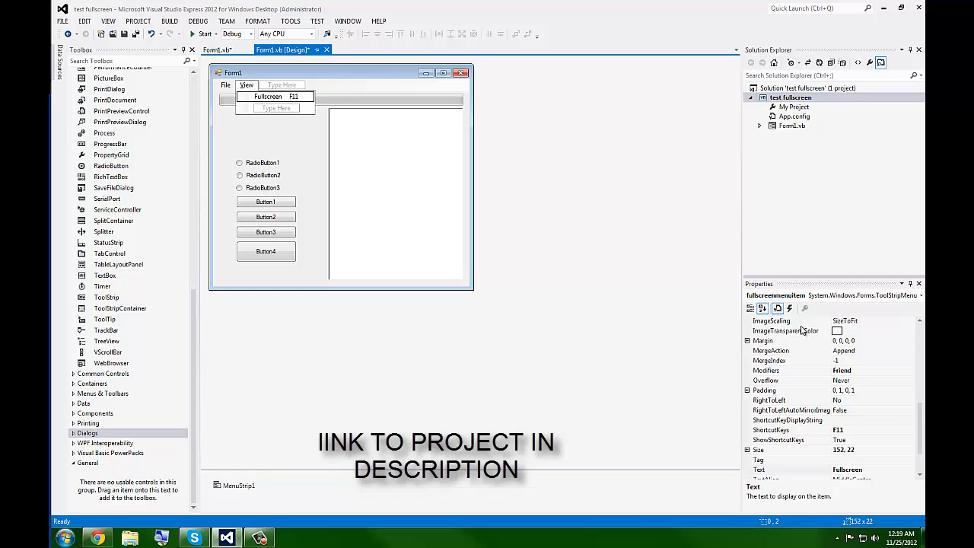
mouse_move(317, 175)
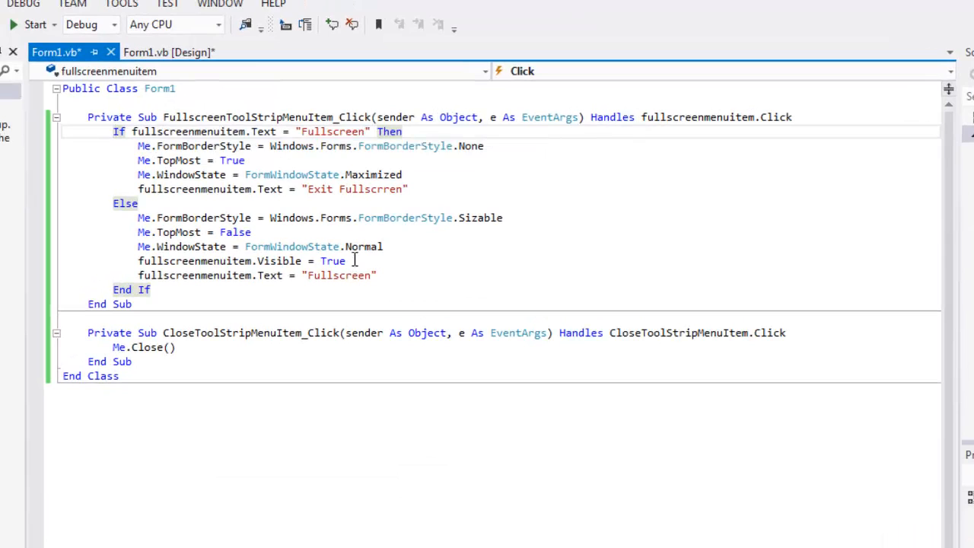
mouse_move(358, 247)
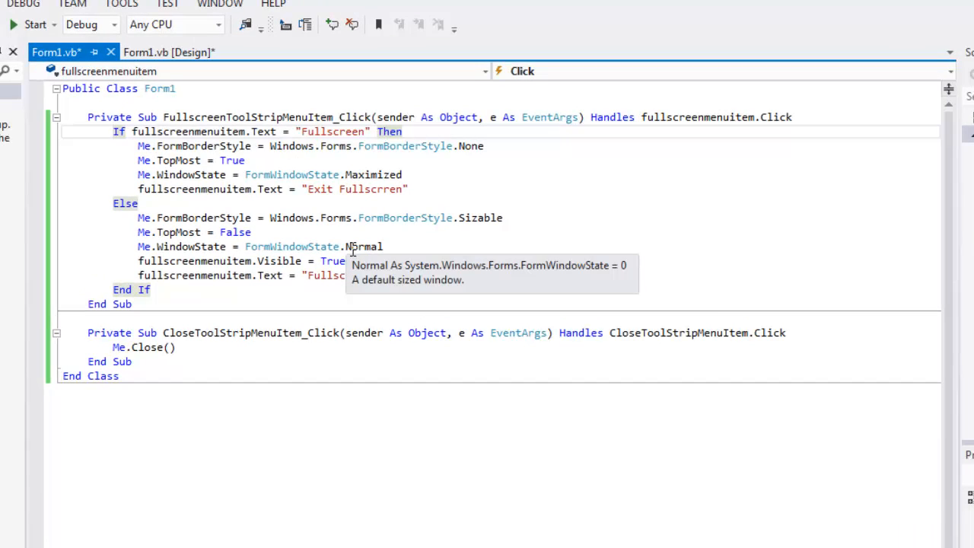
mouse_move(350, 247)
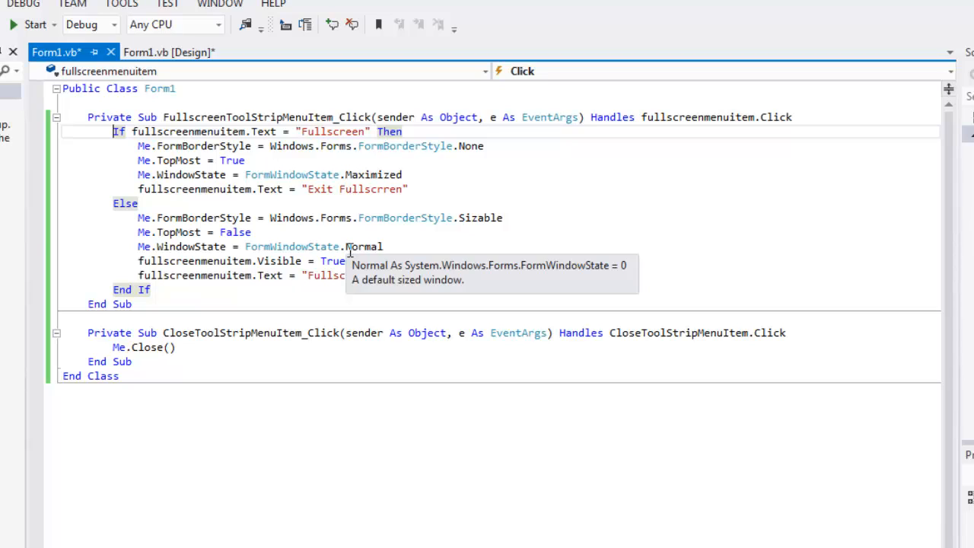
mouse_move(333, 260)
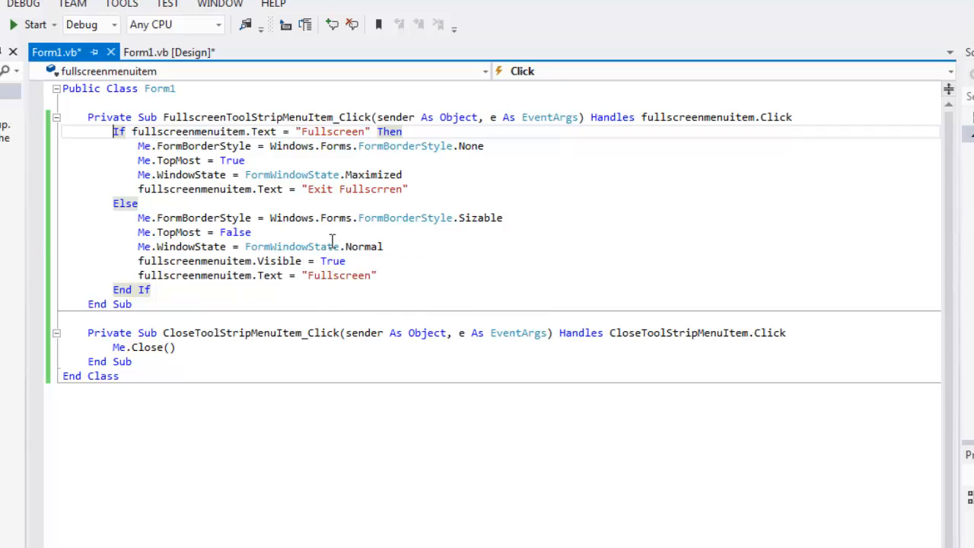
Review the FullscreenToolStripMenuItem_Click handler in Form1.vb and return to the Form1 designer.
click(408, 274)
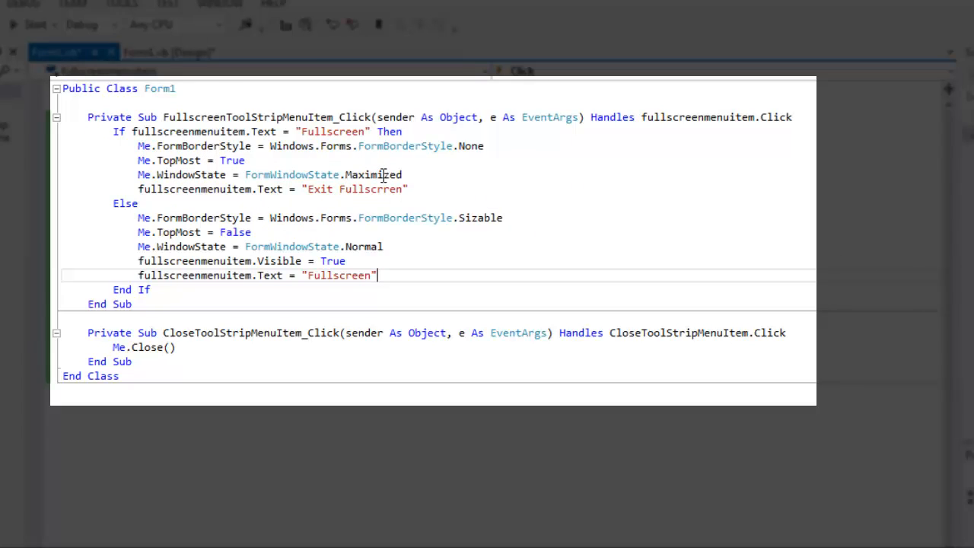
mouse_move(479, 169)
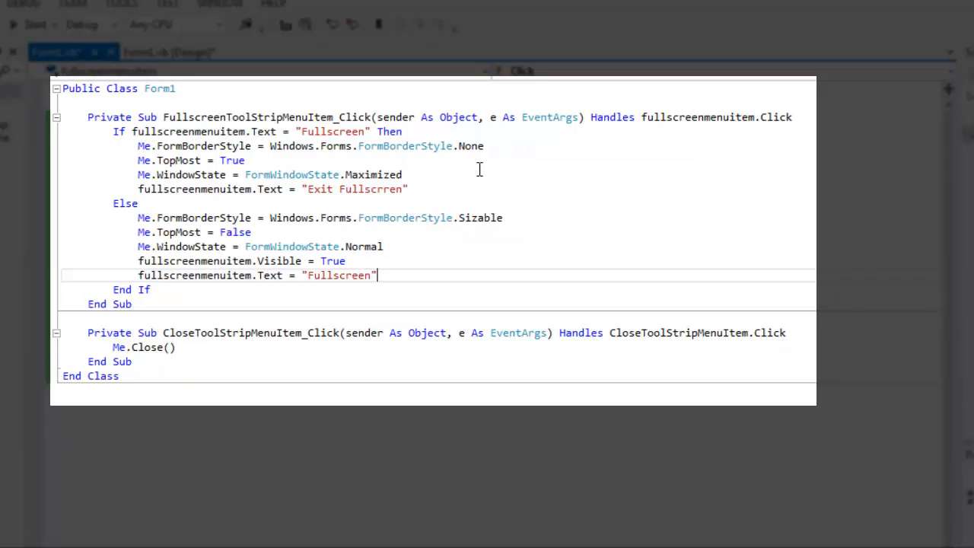
mouse_move(486, 181)
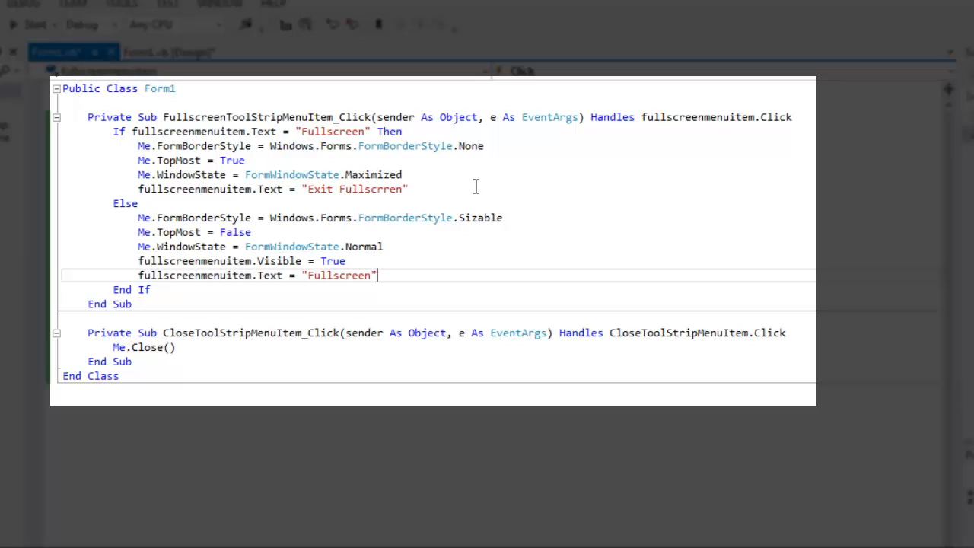
mouse_move(417, 181)
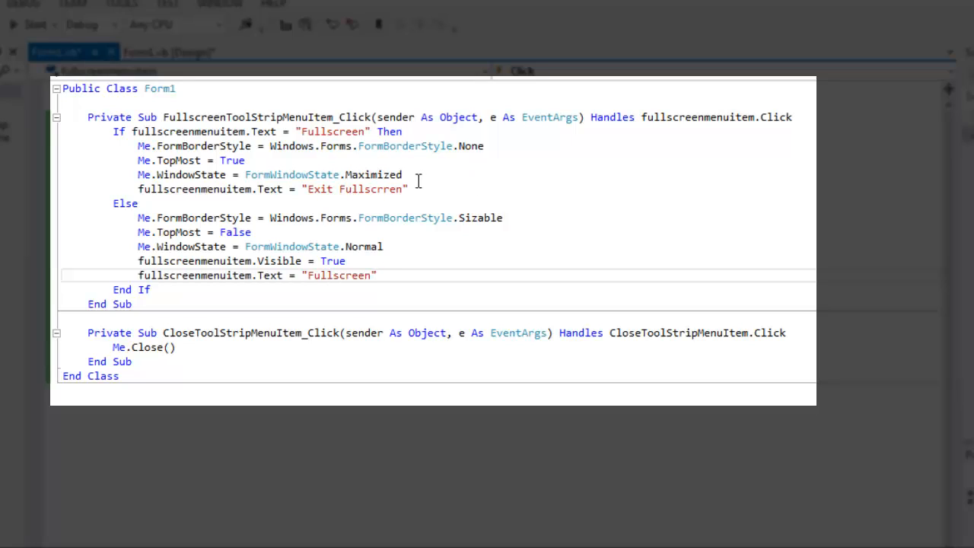
mouse_move(418, 188)
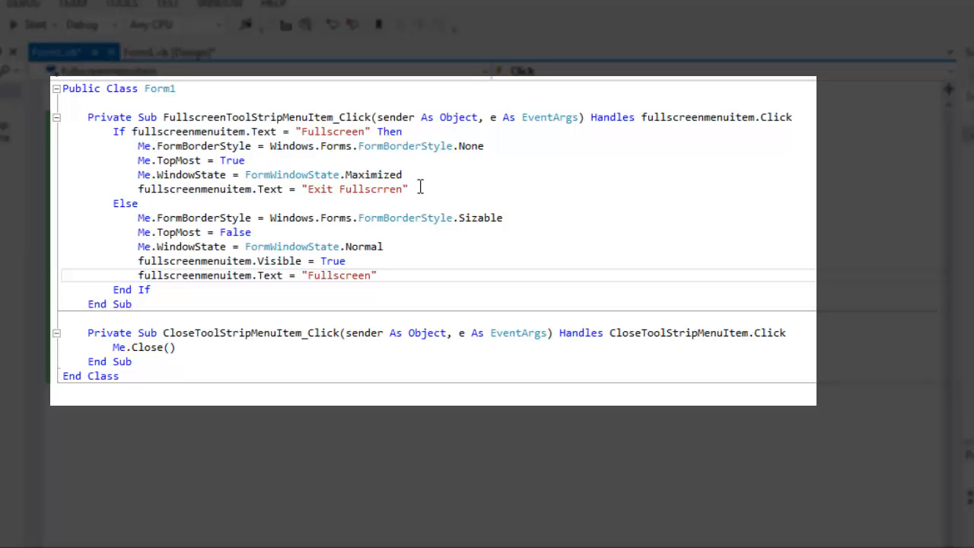
mouse_move(432, 201)
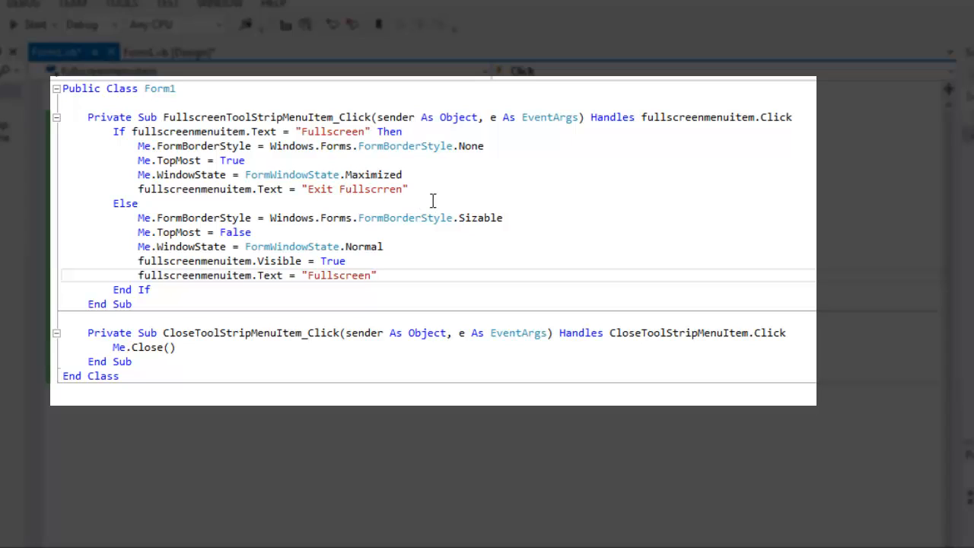
mouse_move(499, 195)
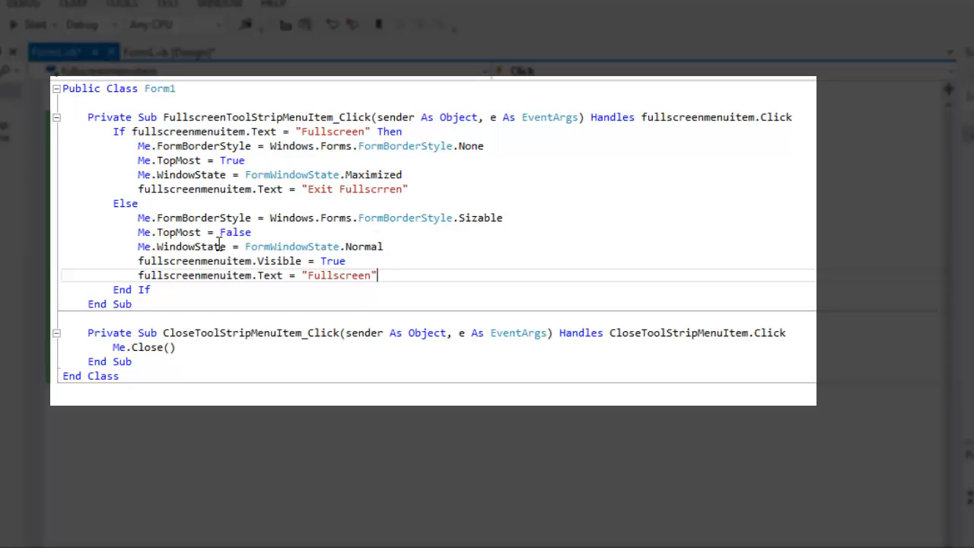
mouse_move(304, 234)
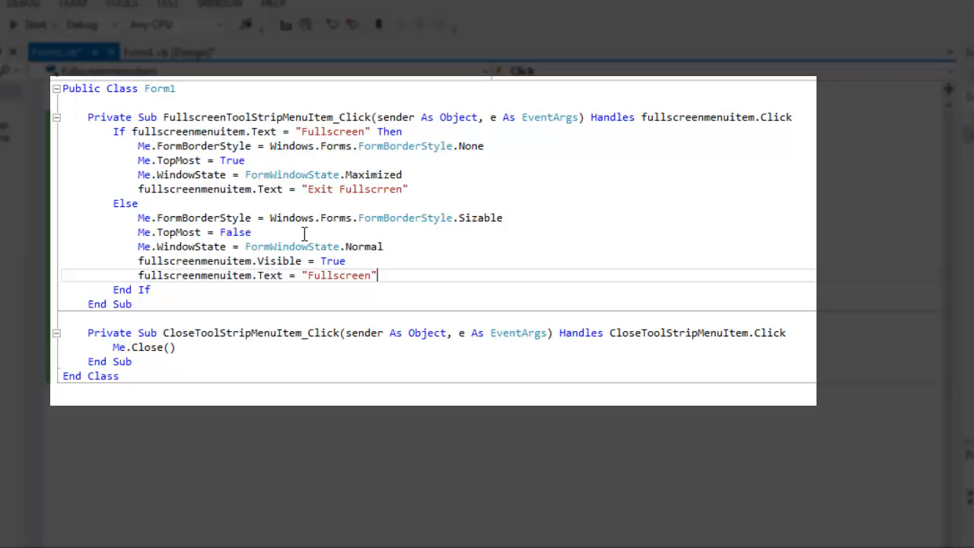
mouse_move(262, 196)
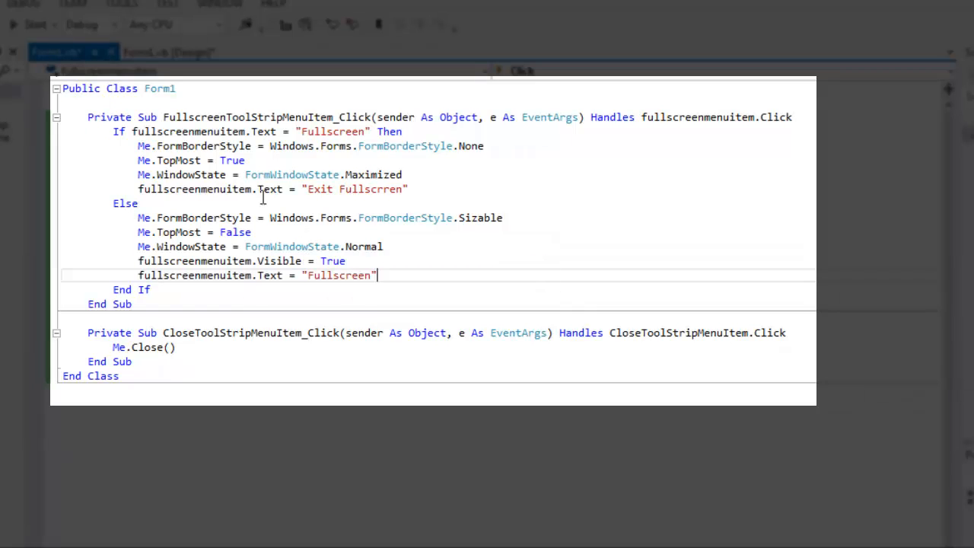
click(169, 52)
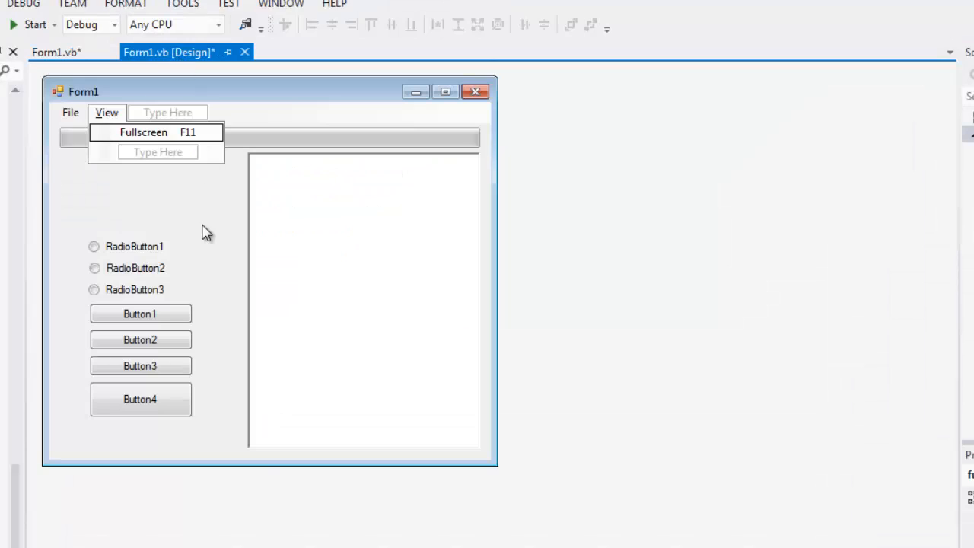
click(69, 113)
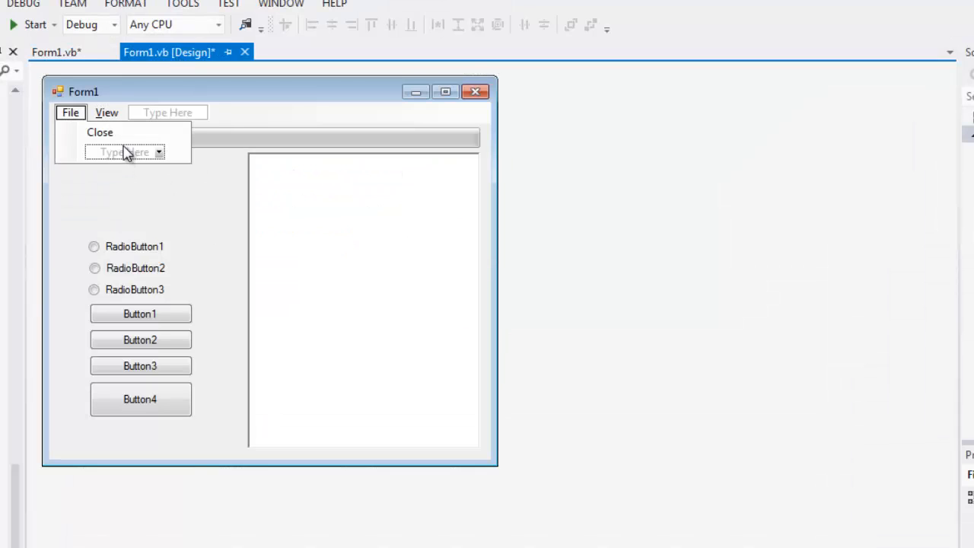
mouse_move(140, 166)
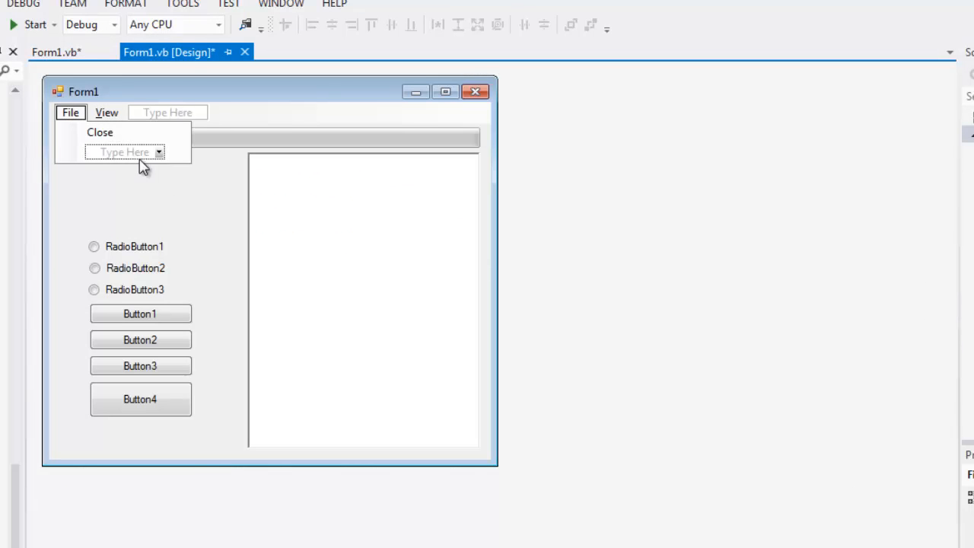
click(228, 228)
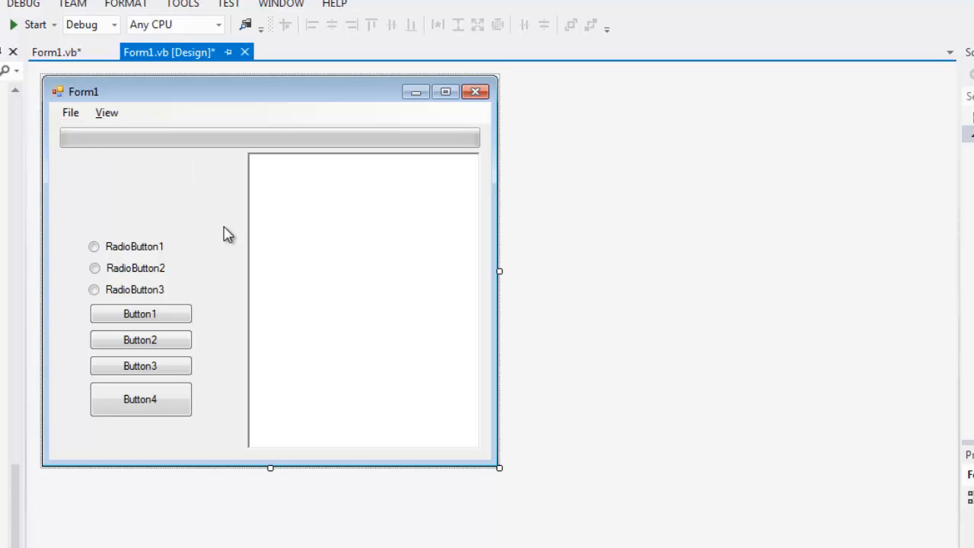
mouse_move(224, 238)
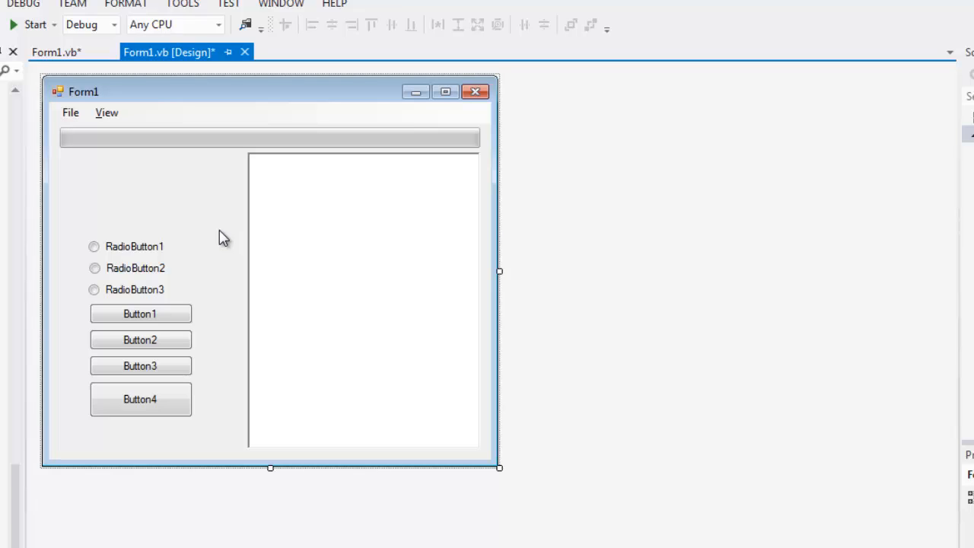
mouse_move(35, 37)
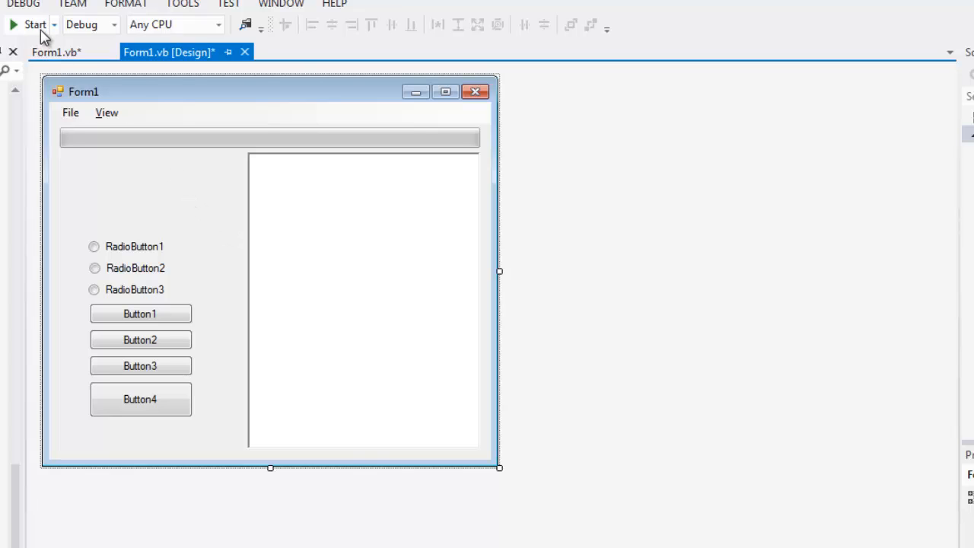
mouse_move(323, 234)
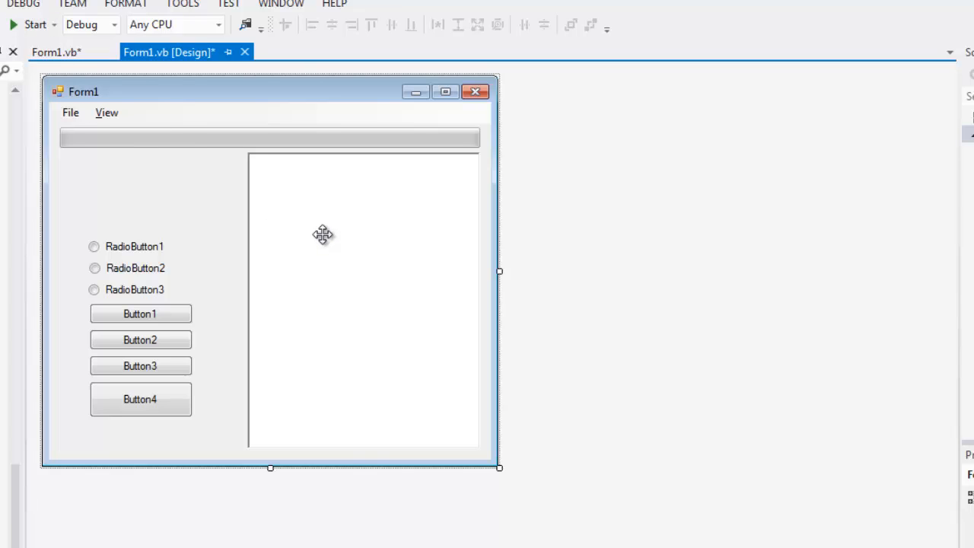
mouse_move(341, 195)
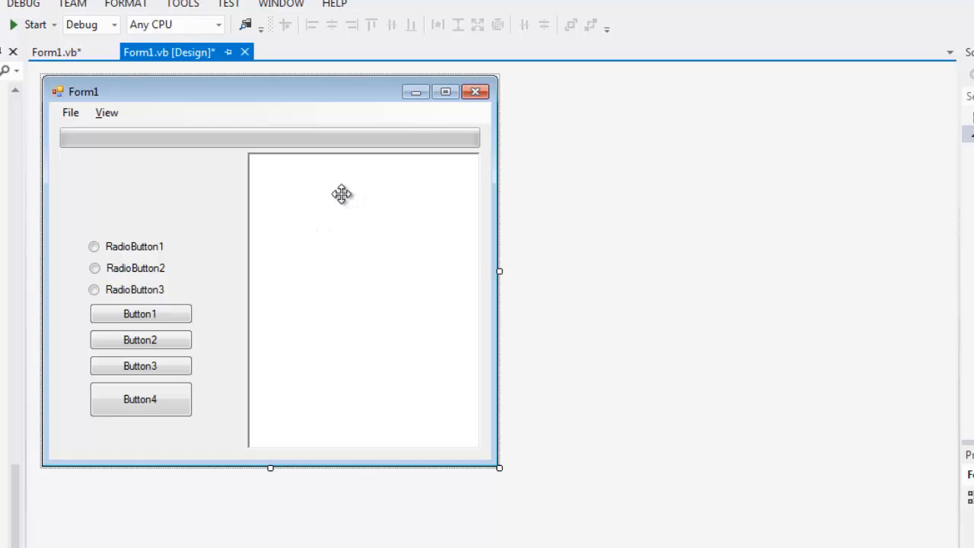
mouse_move(437, 348)
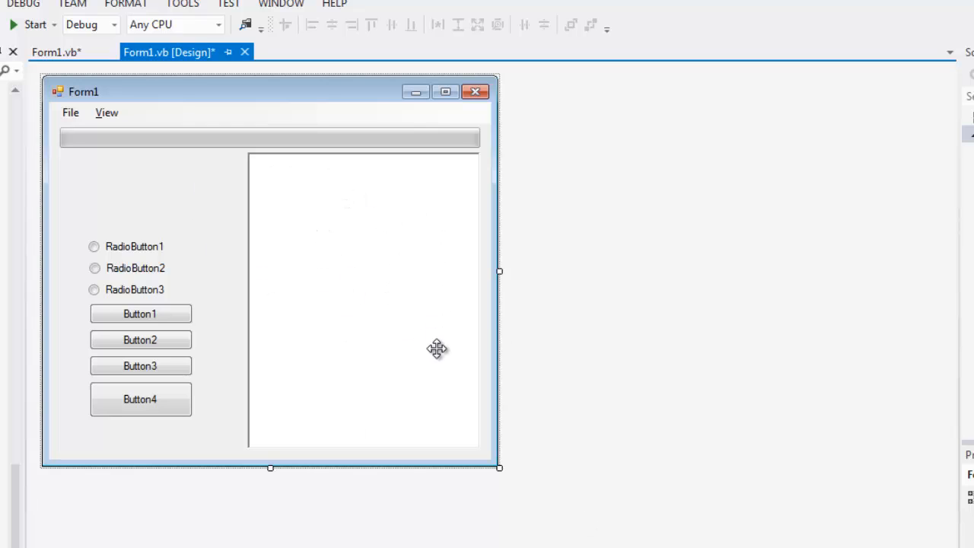
mouse_move(351, 189)
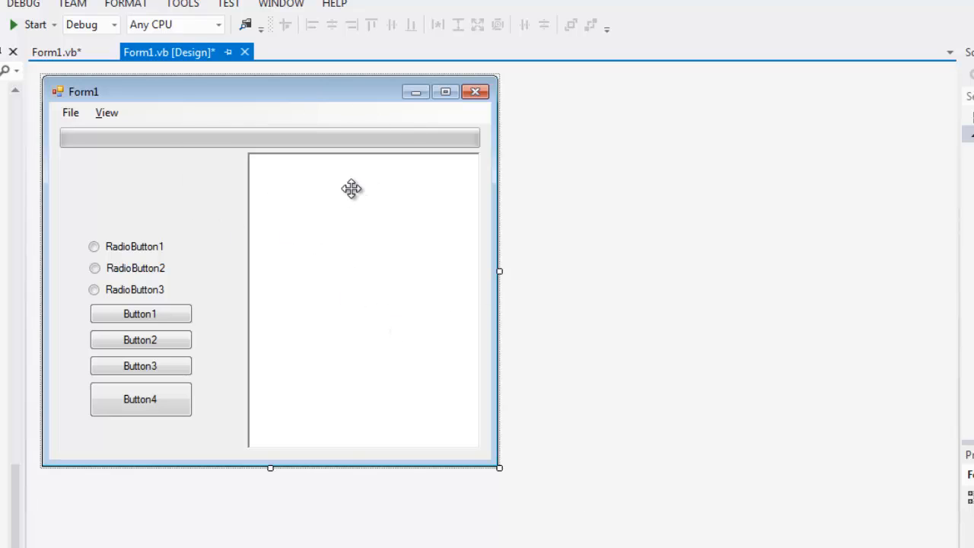
mouse_move(270, 166)
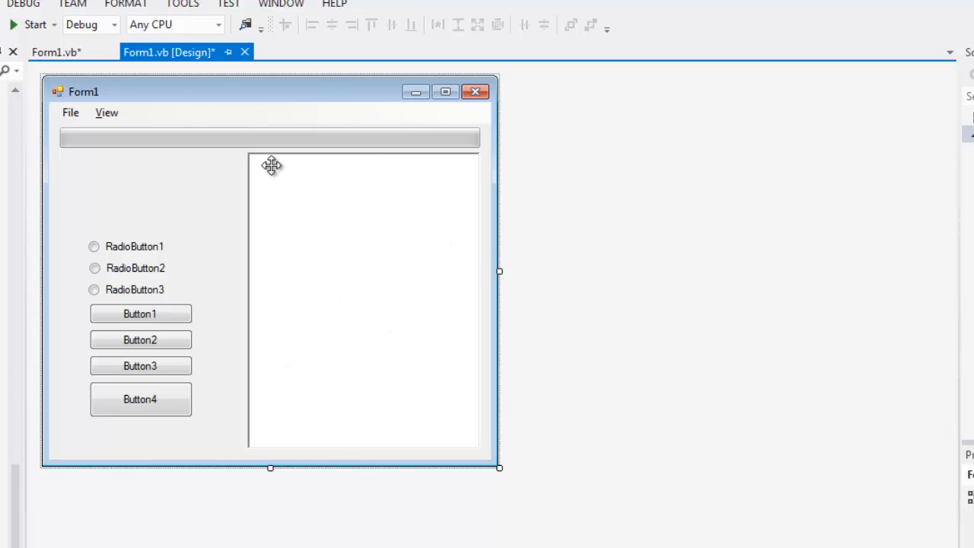
mouse_move(200, 100)
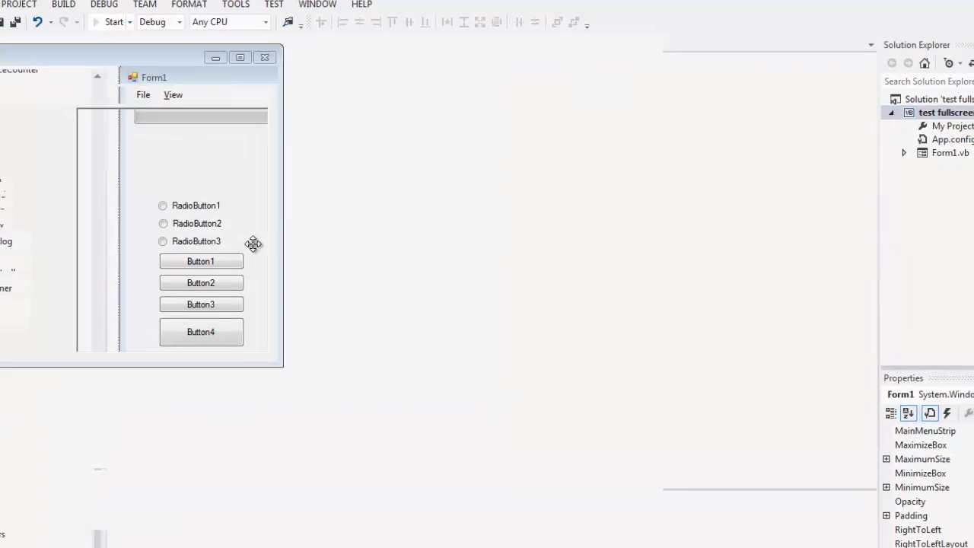
click(113, 22)
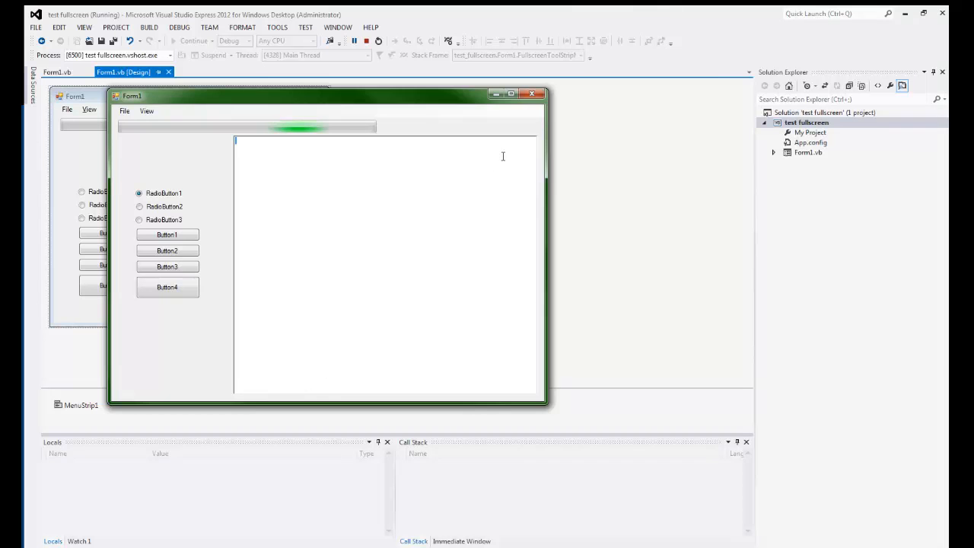
click(365, 39)
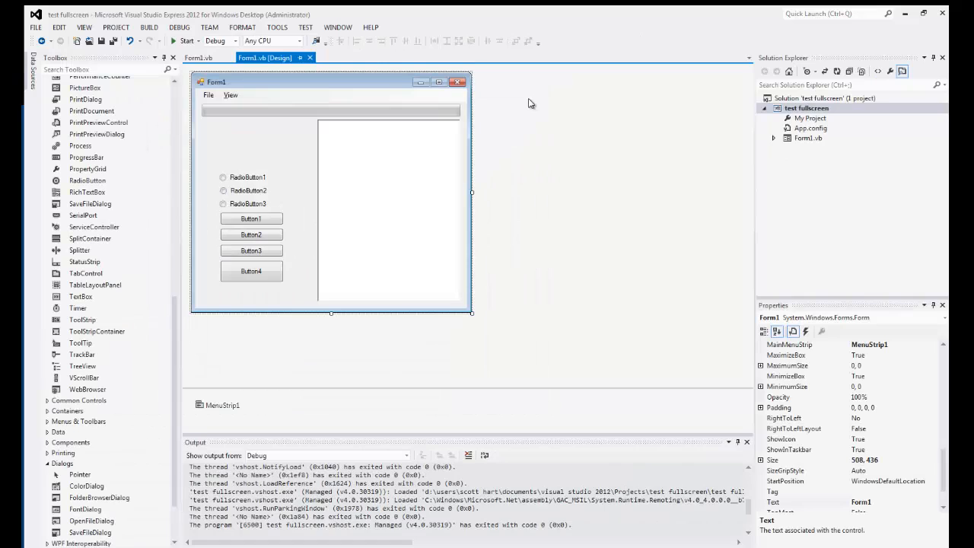
Select ProgressBar1 and bring up its Anchor choices in the Properties window.
click(332, 114)
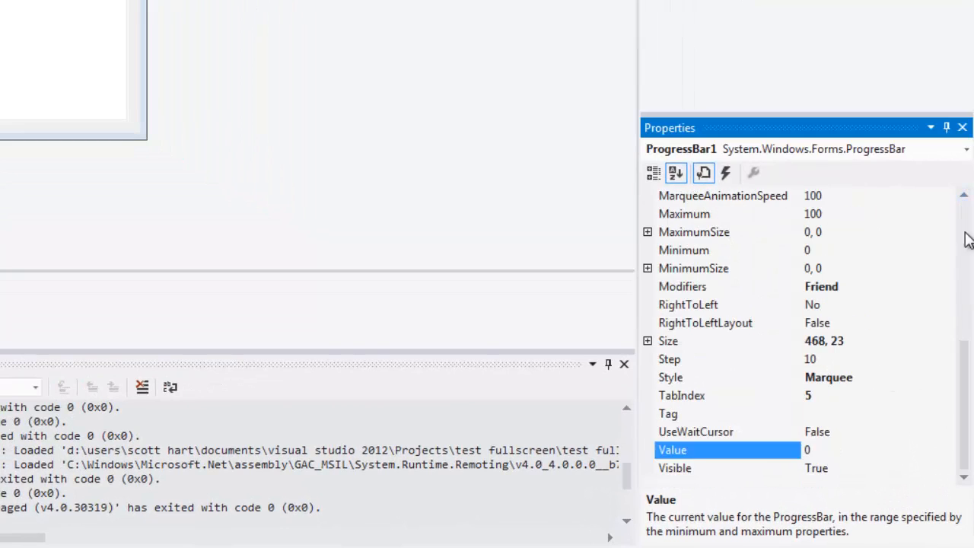
scroll(up, 3)
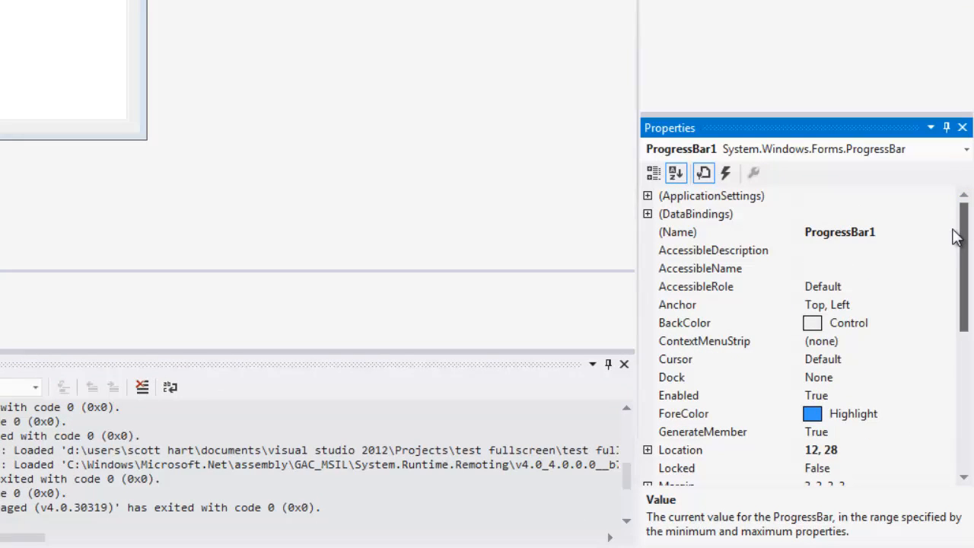
click(723, 305)
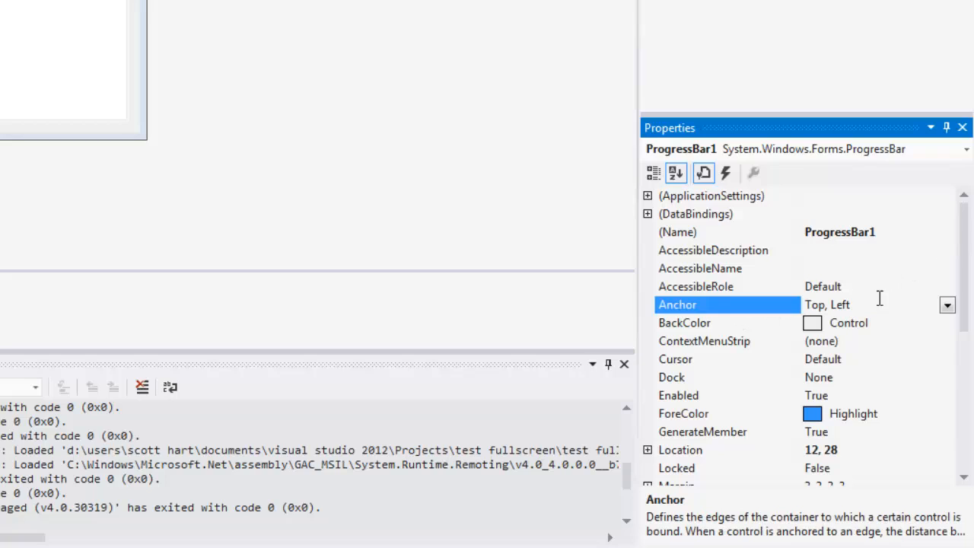
click(946, 304)
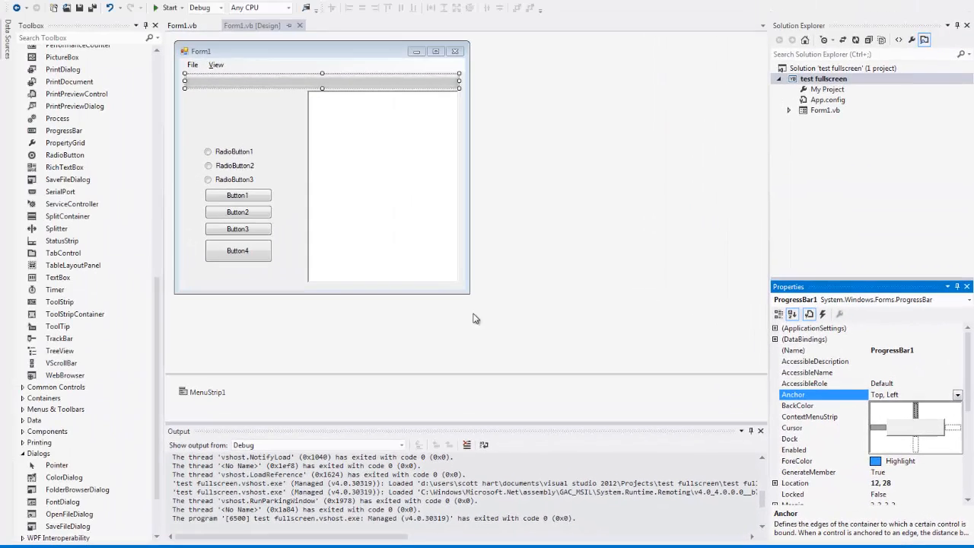
mouse_move(925, 409)
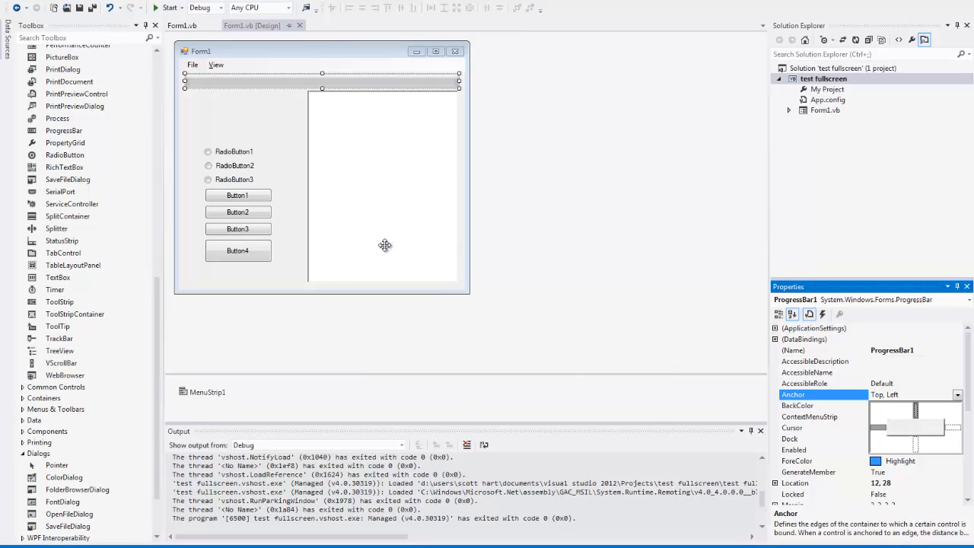
mouse_move(242, 79)
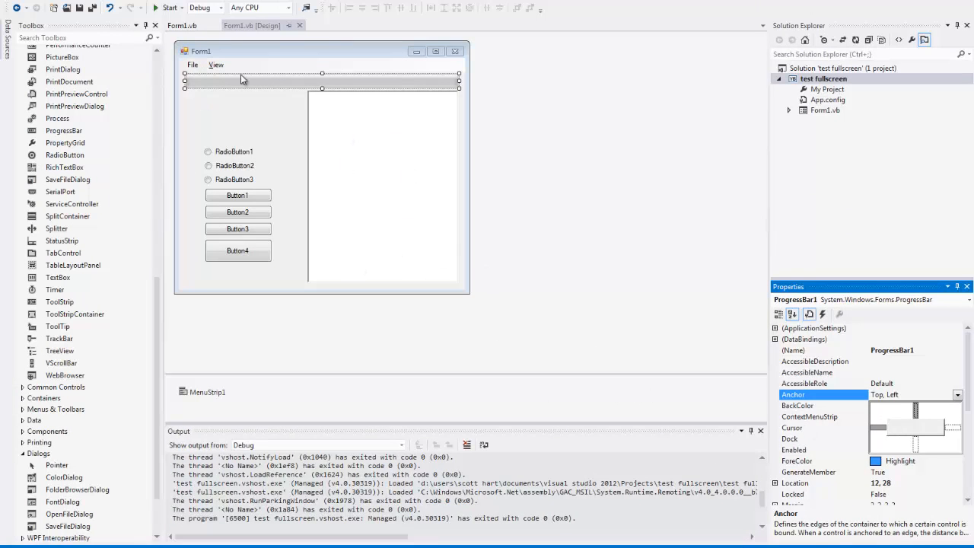
mouse_move(341, 148)
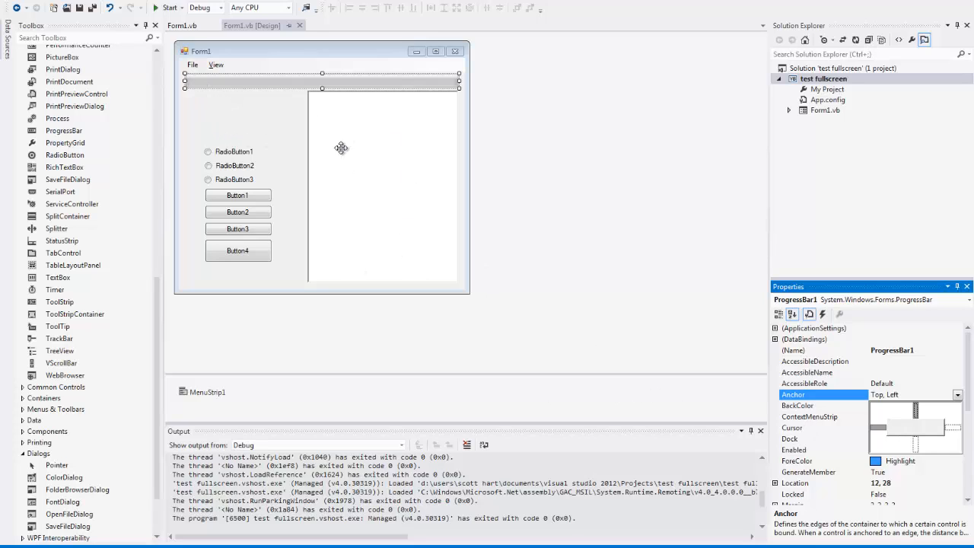
mouse_move(258, 149)
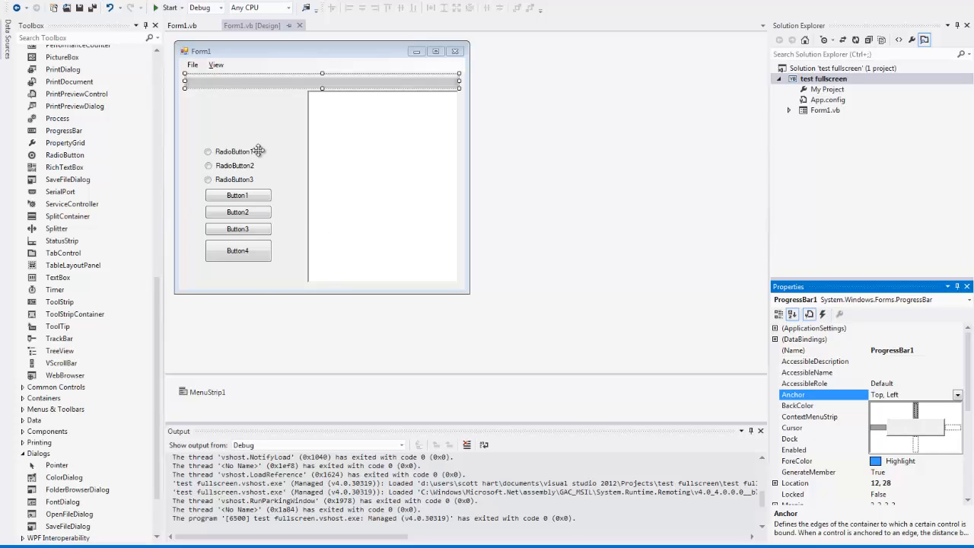
Compare the rich text box's anchoring, set ProgressBar1's Anchor to Top, Left, Right and run the form.
click(381, 185)
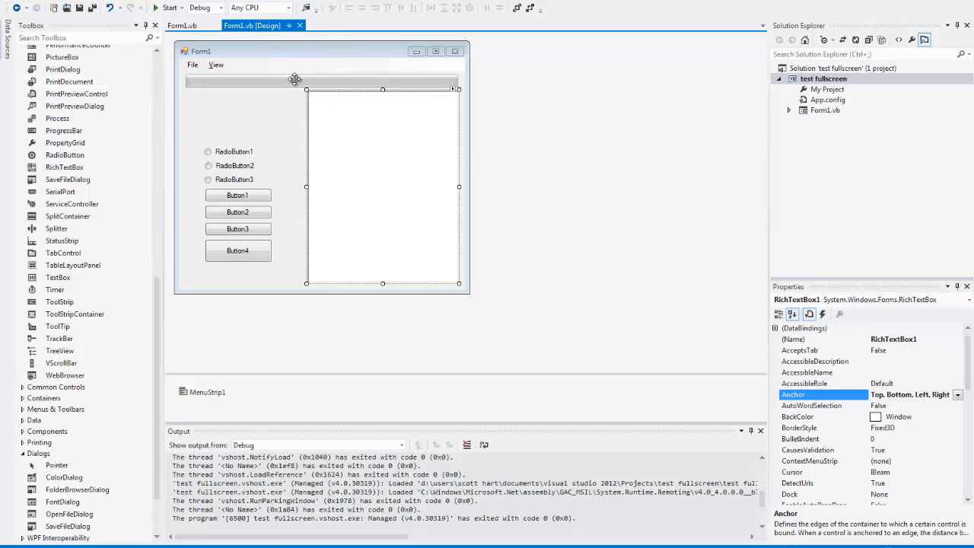
click(319, 79)
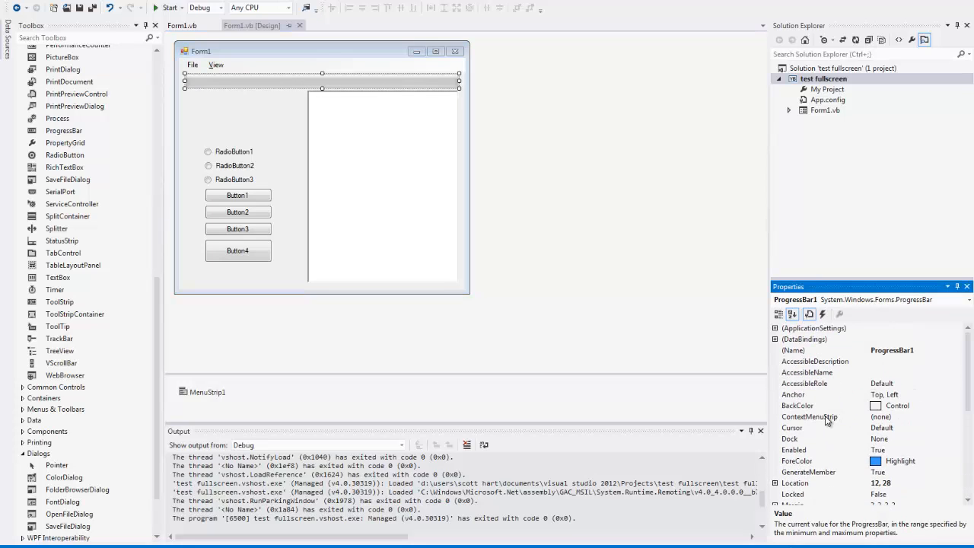
click(959, 394)
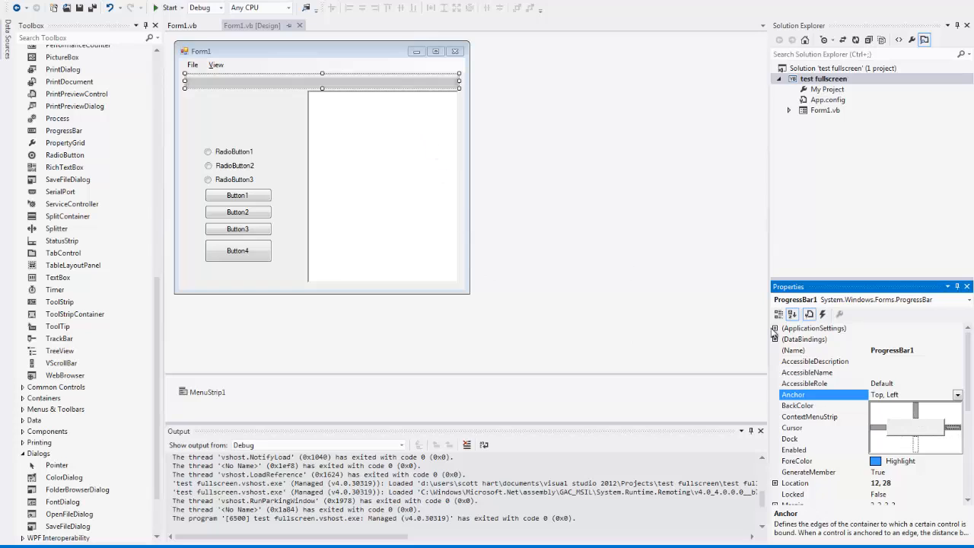
mouse_move(886, 431)
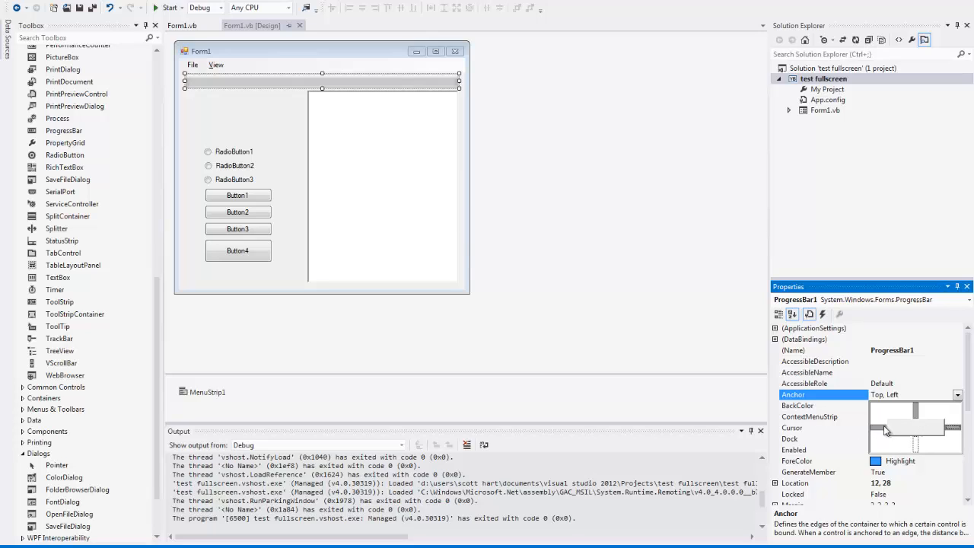
mouse_move(948, 437)
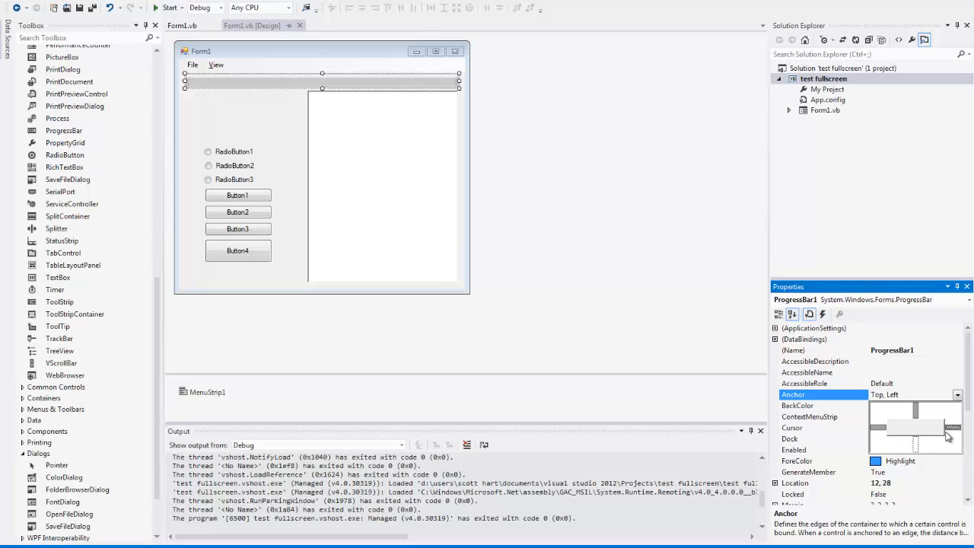
mouse_move(403, 225)
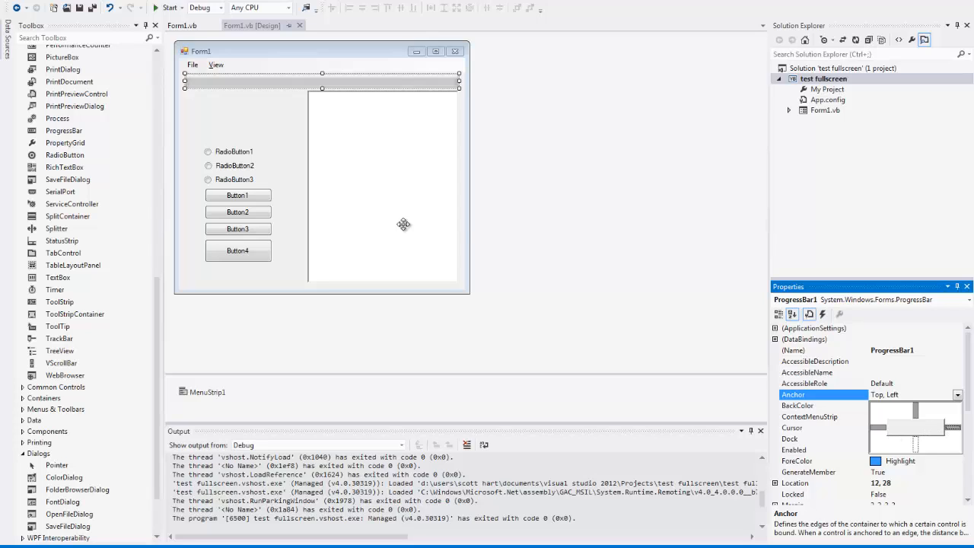
mouse_move(475, 194)
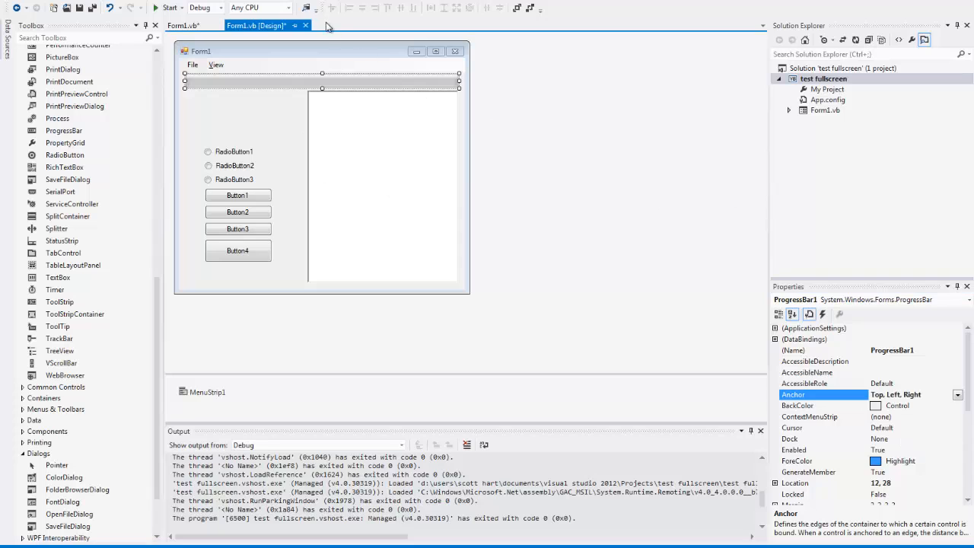
click(169, 7)
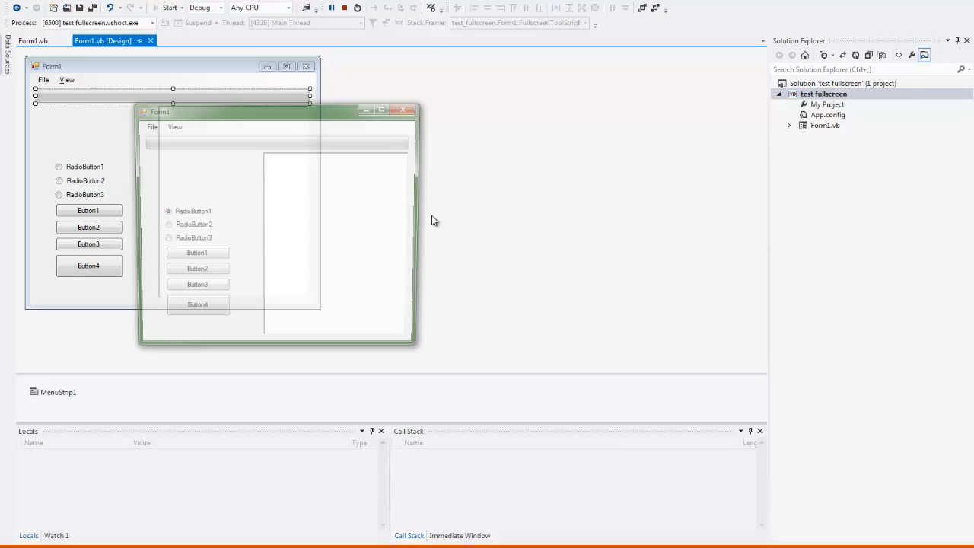